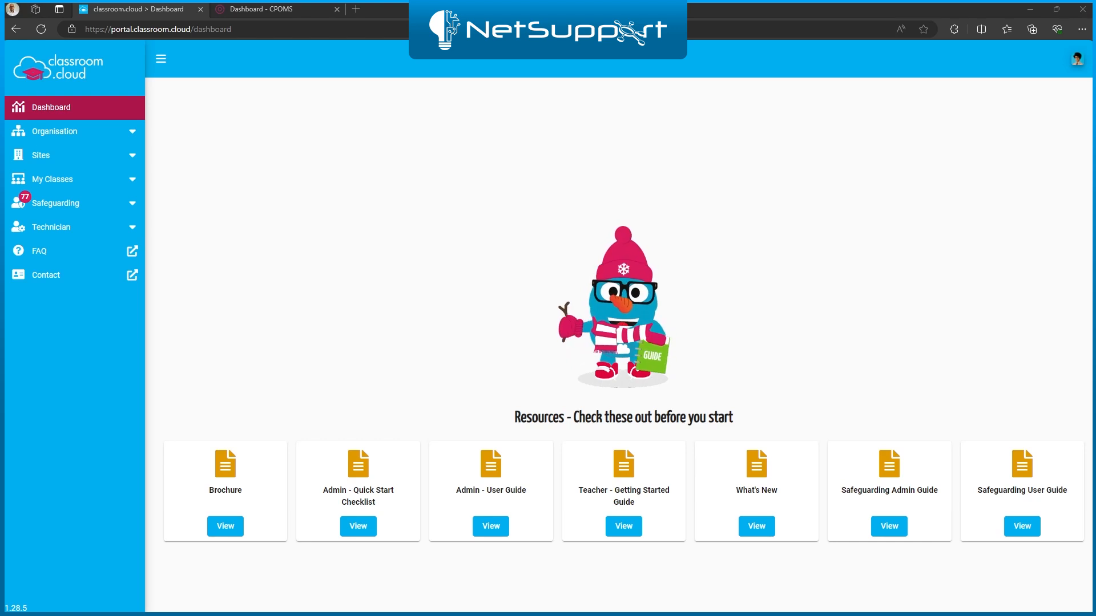
mouse_move(200, 165)
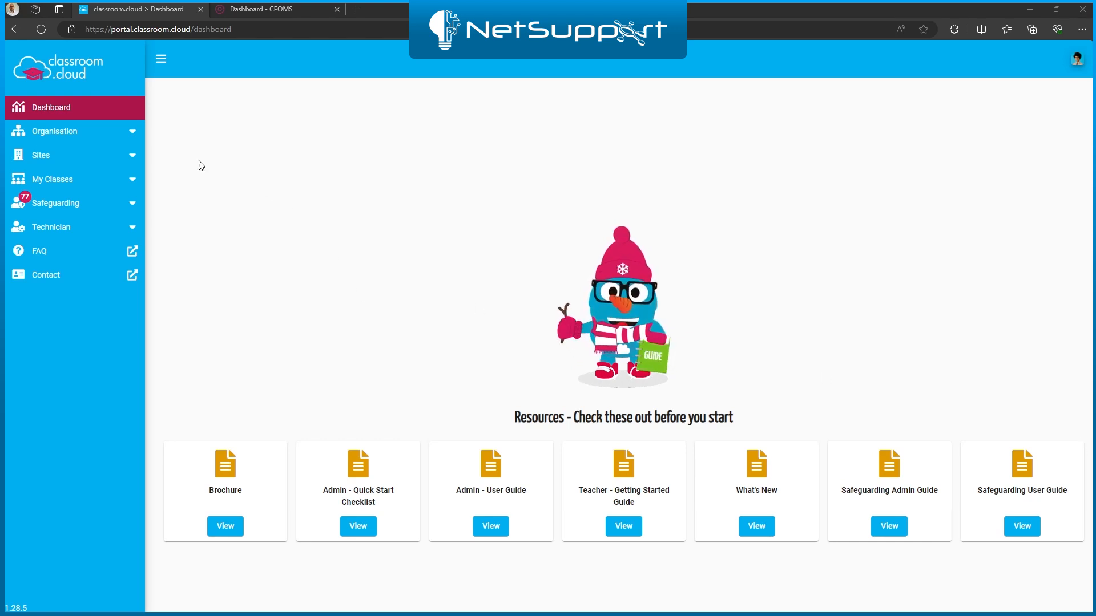
mouse_move(41, 154)
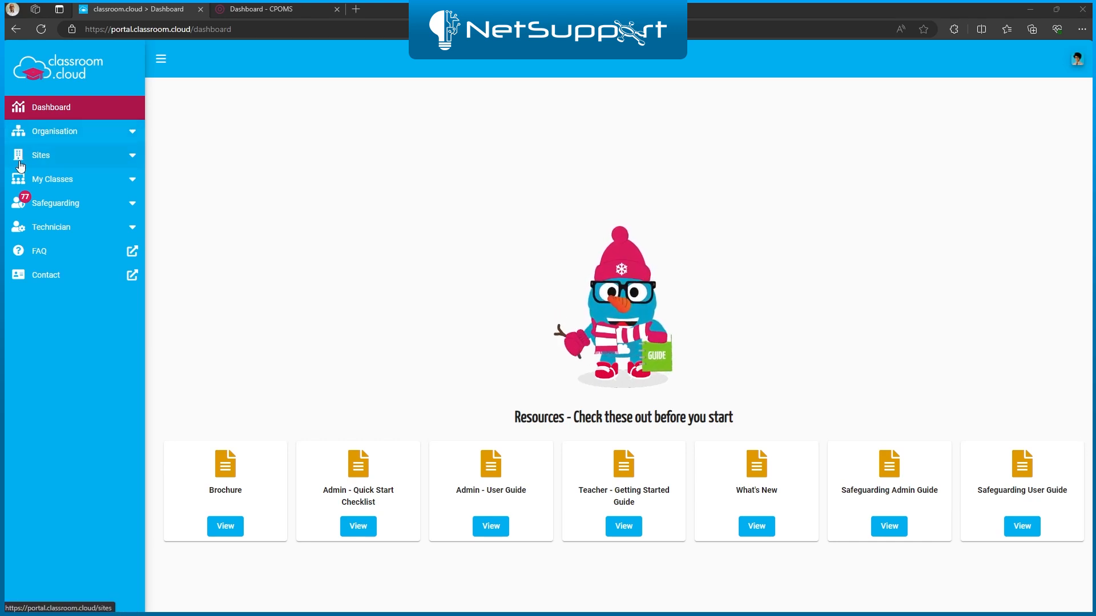
- Show the organisation's Sites list with Grange Hill and Waterloo Road
click(41, 155)
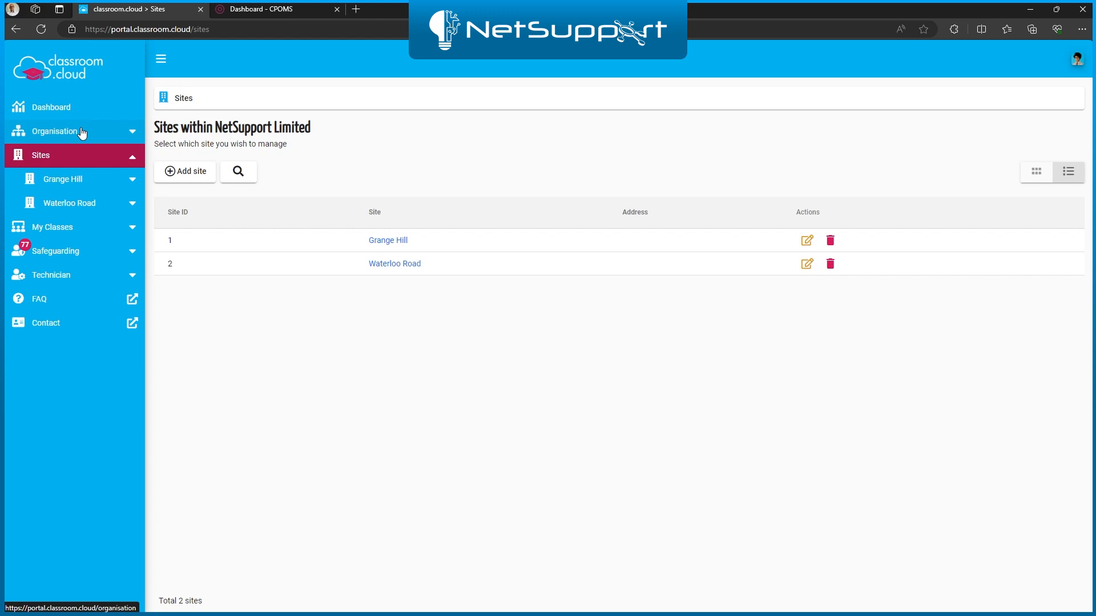
mouse_move(35, 136)
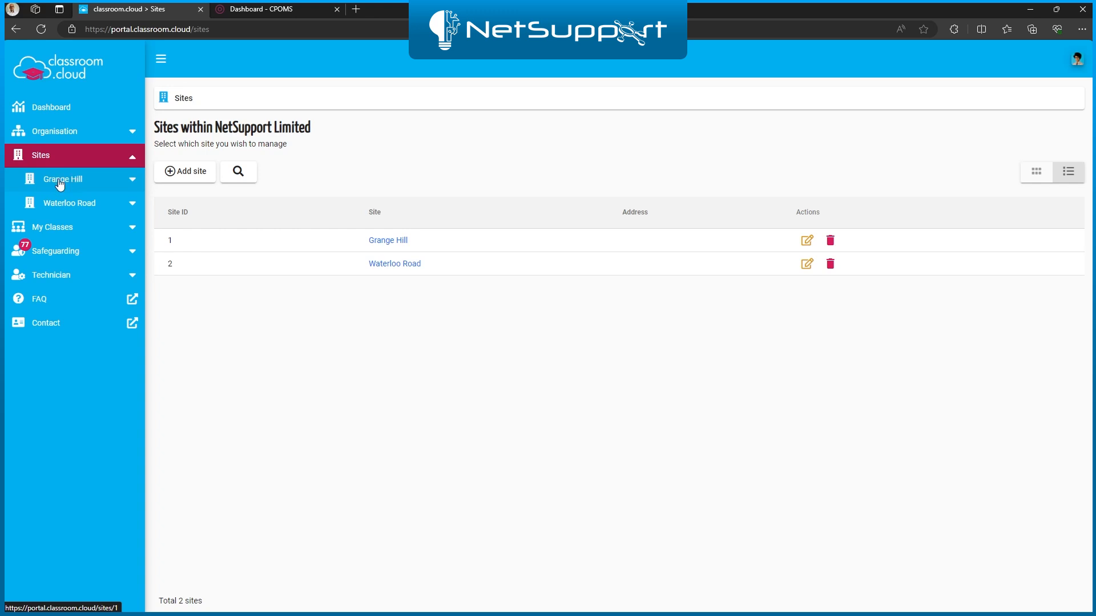
mouse_move(72, 184)
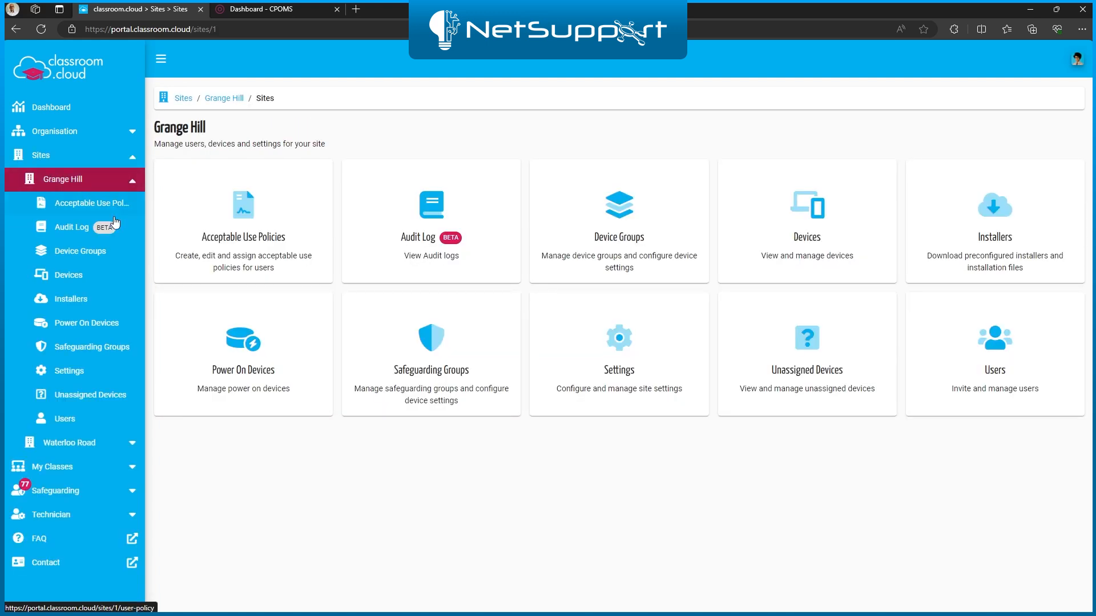
- Reach Grange Hill's CPOMS integration settings via Settings > Integrations
click(70, 371)
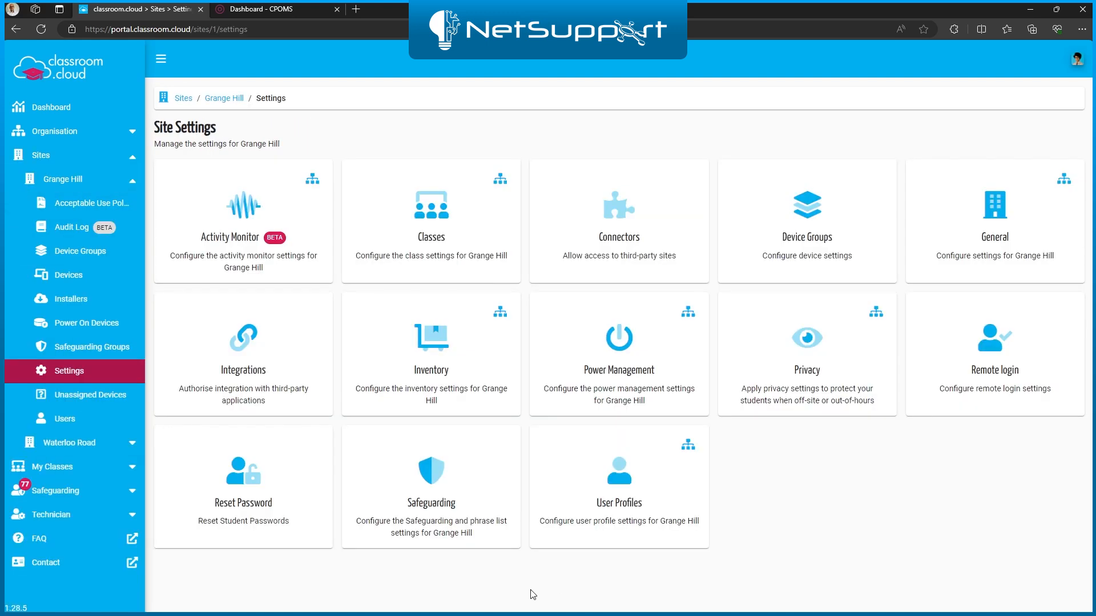
click(242, 353)
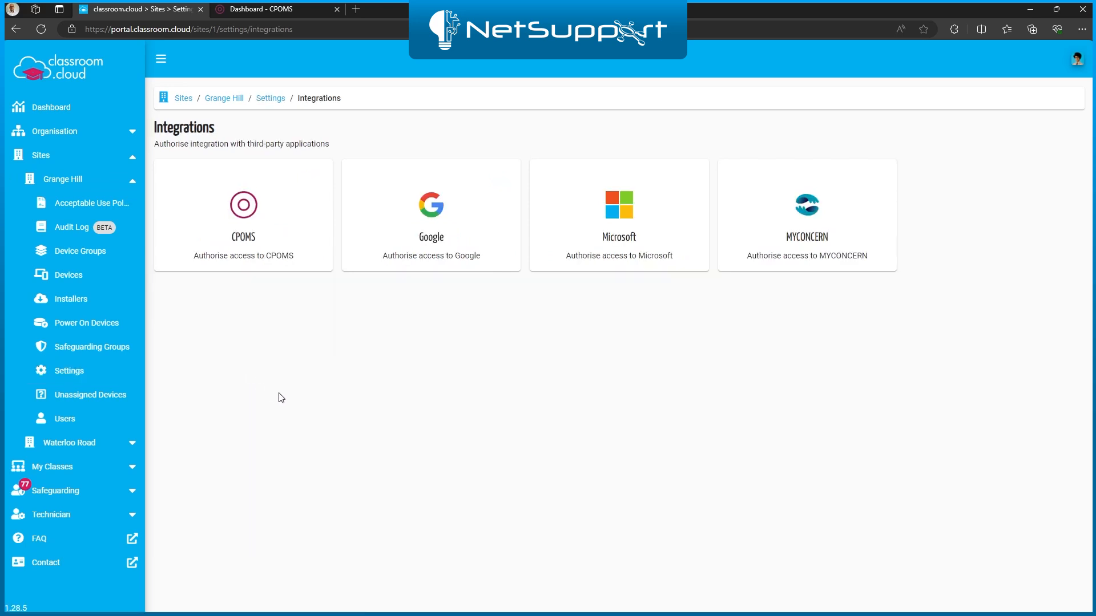
click(242, 215)
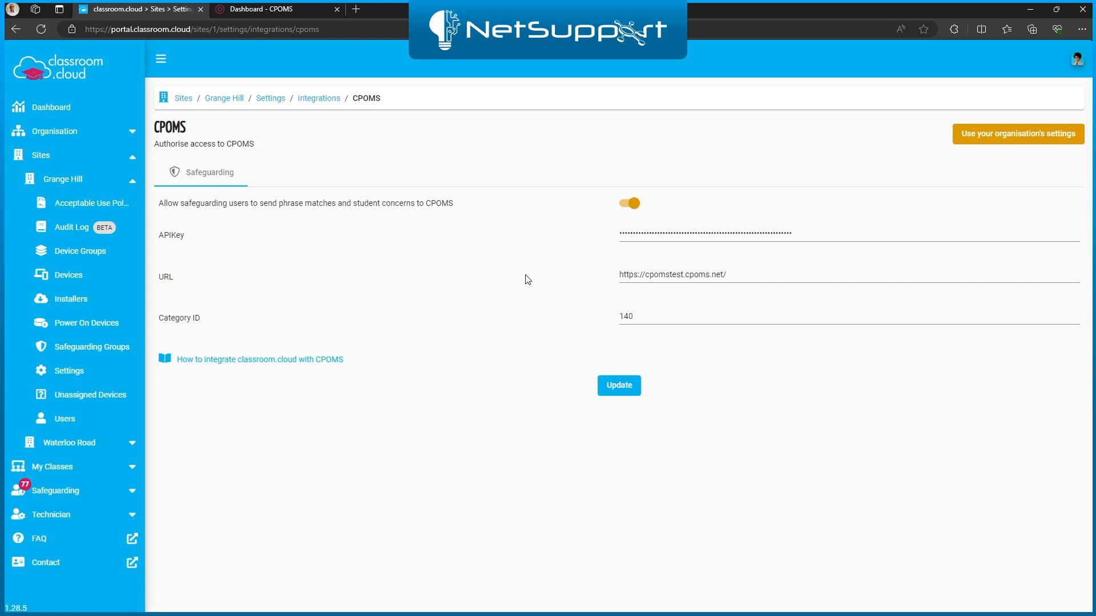
mouse_move(266, 372)
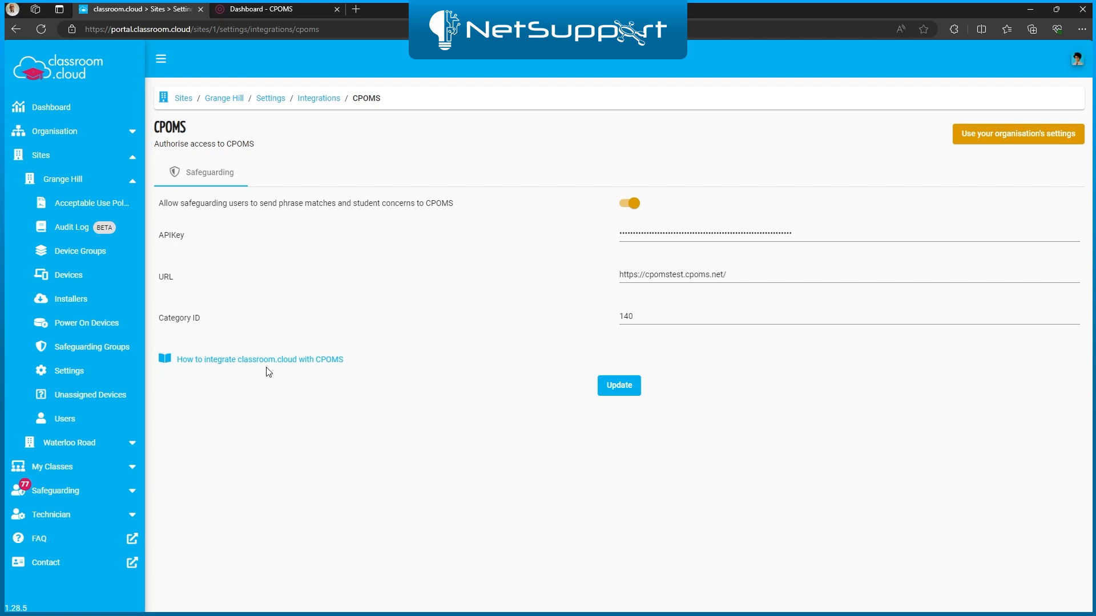
mouse_move(294, 406)
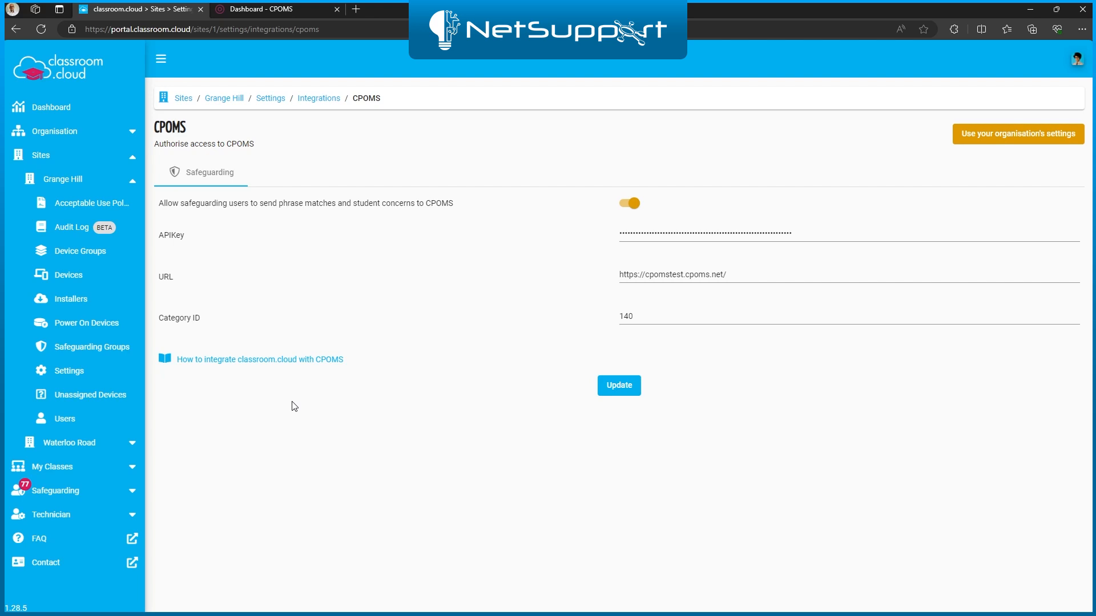
mouse_move(159, 507)
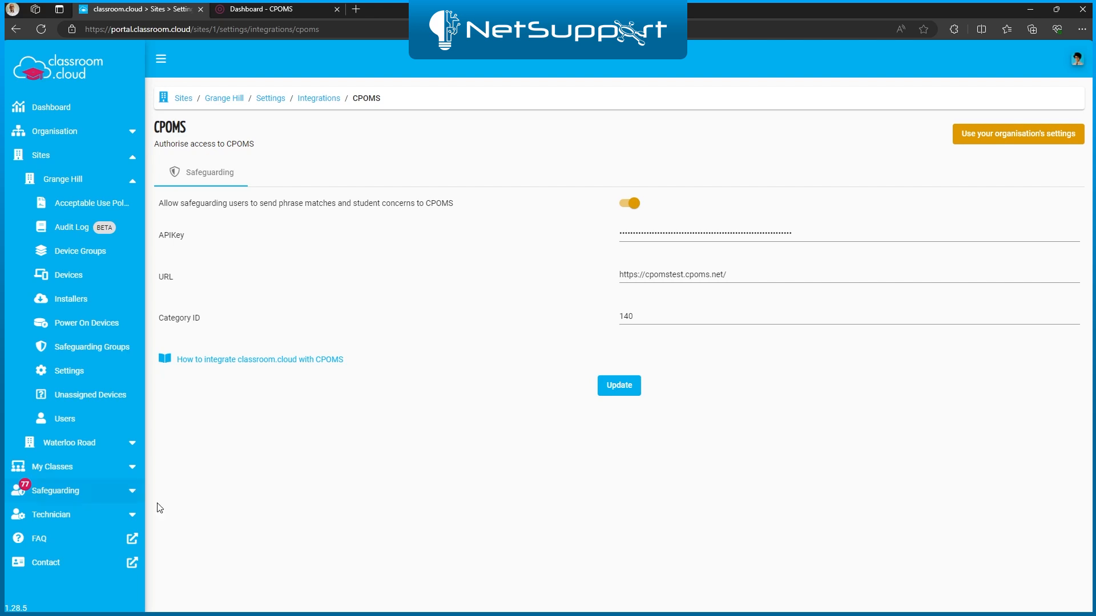
click(55, 491)
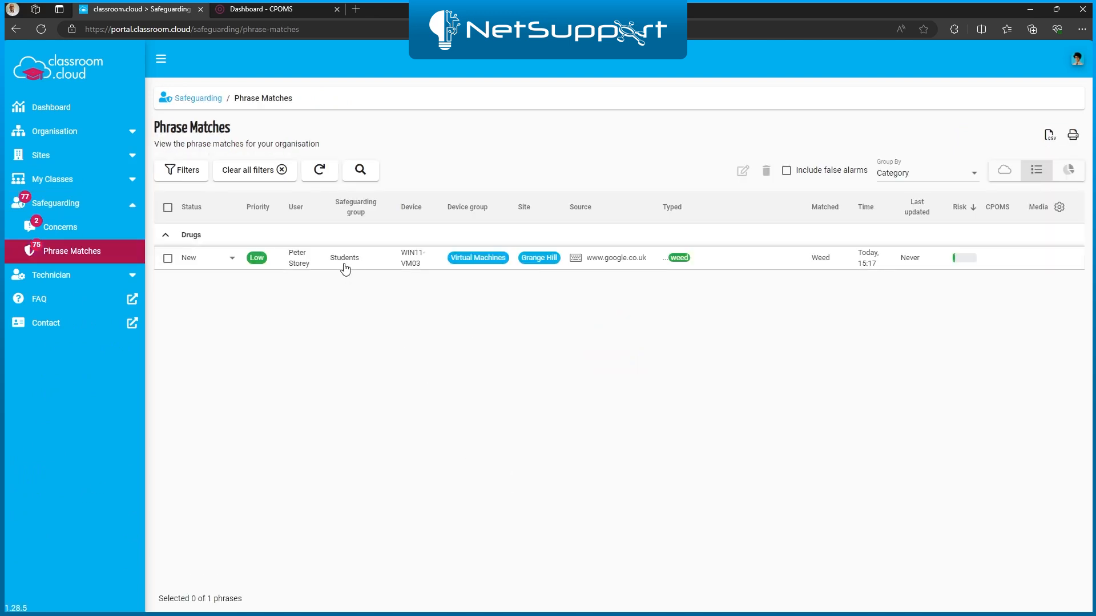
click(345, 257)
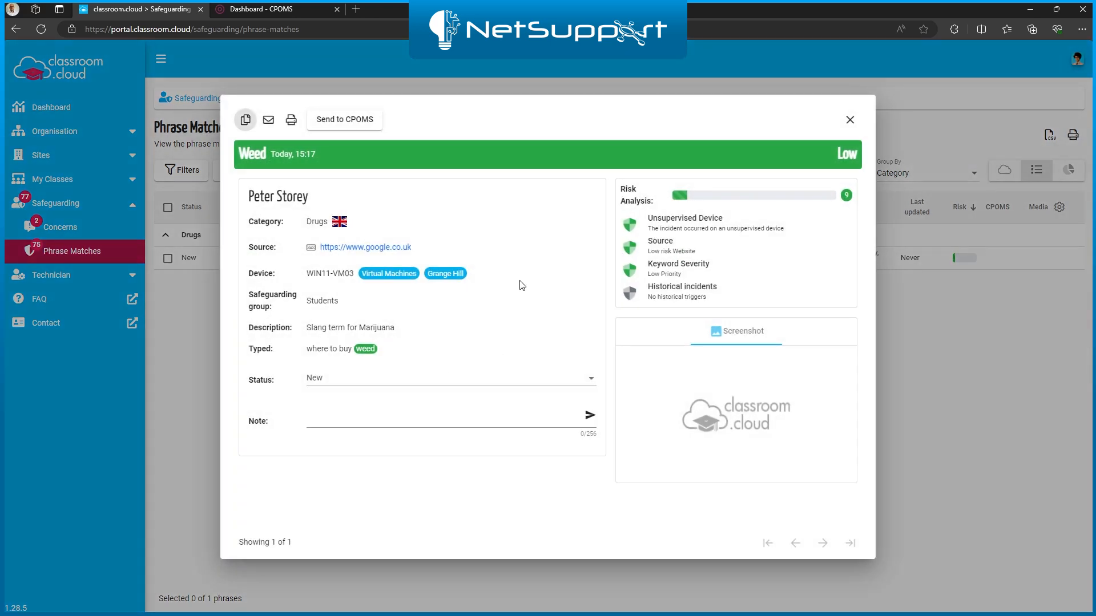
mouse_move(344, 146)
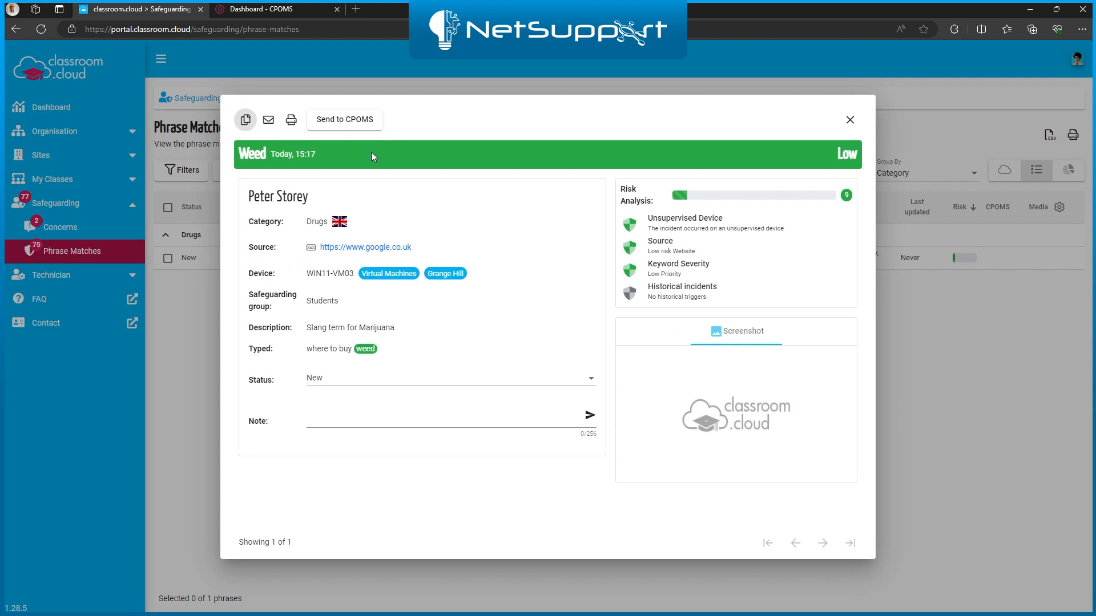
mouse_move(480, 220)
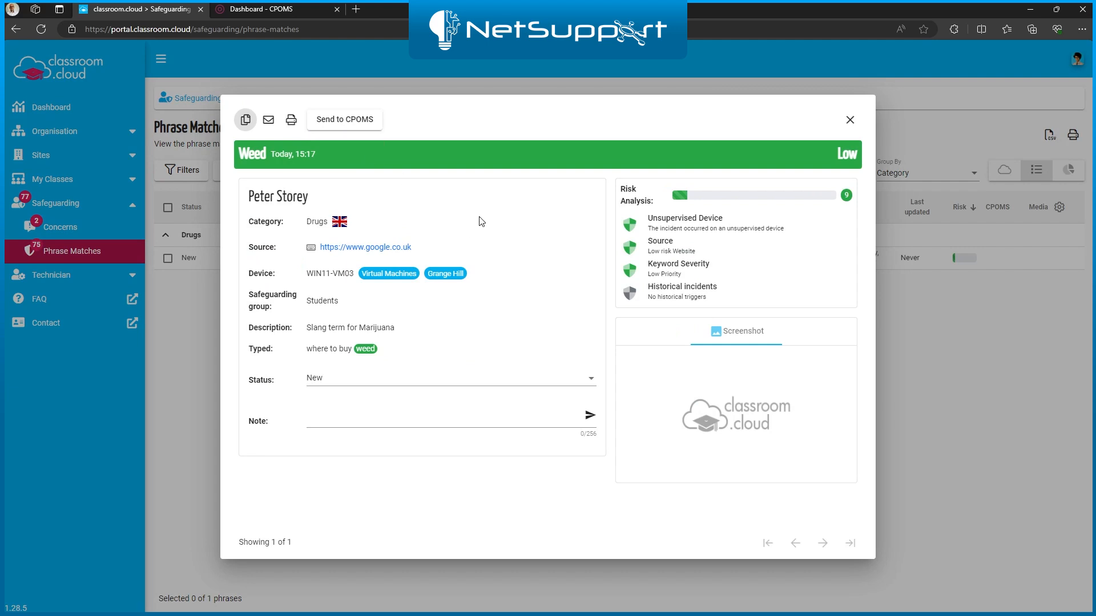
click(343, 118)
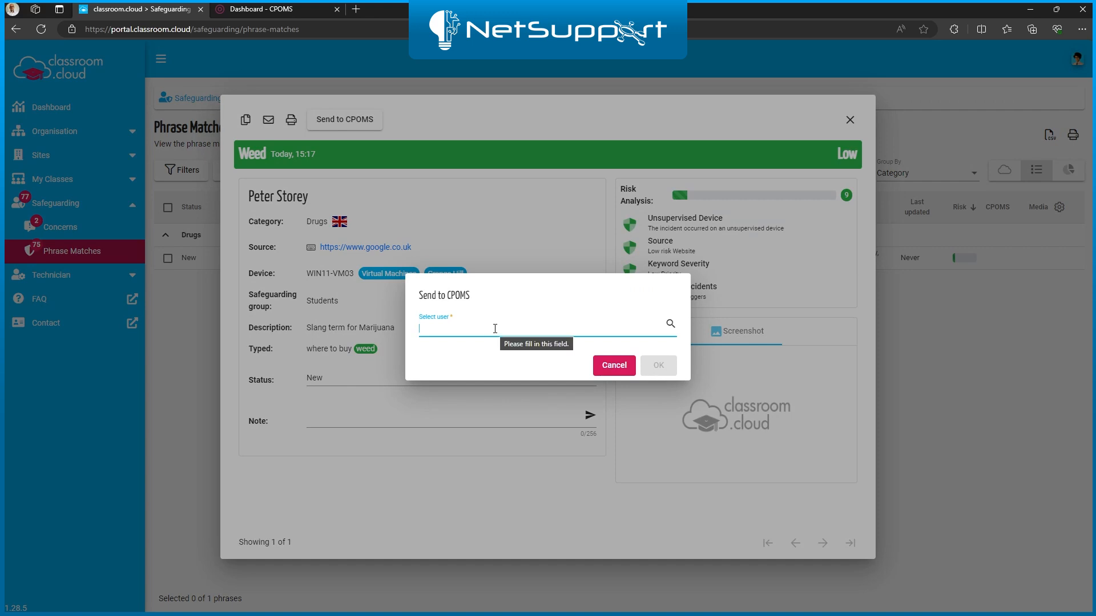
- Select the student by typing 'pet' and confirm posting the match to CPOMS as incident 1463
text(pet)
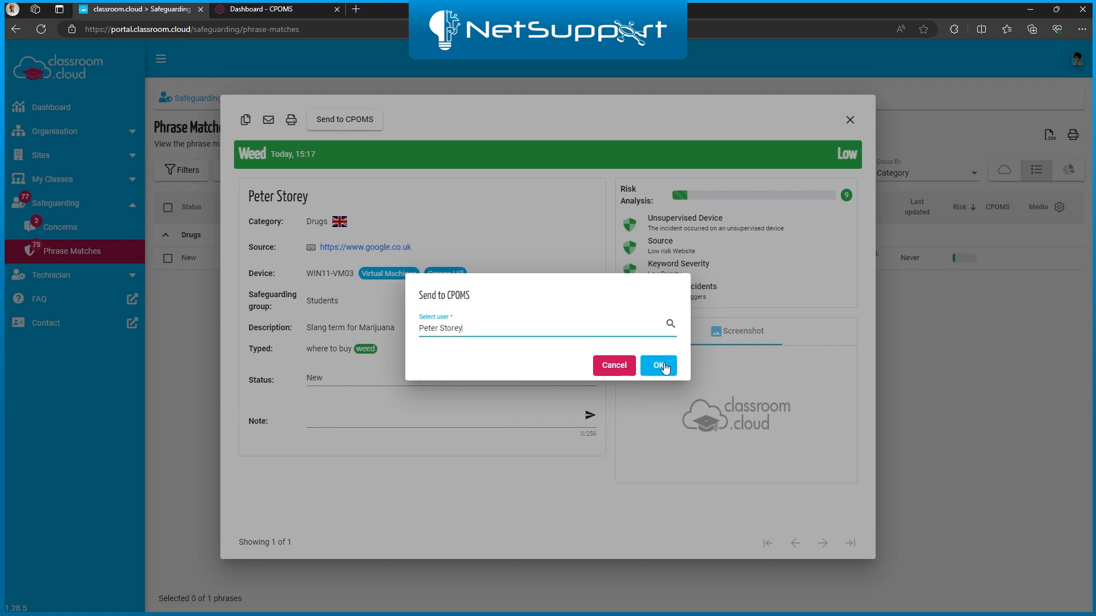
click(657, 365)
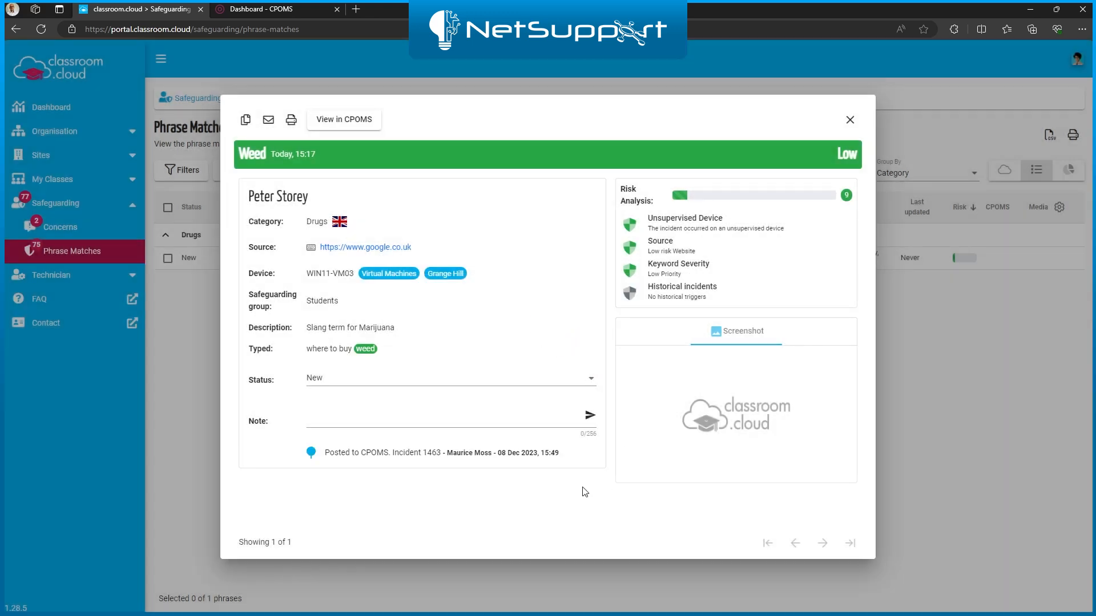
mouse_move(355, 453)
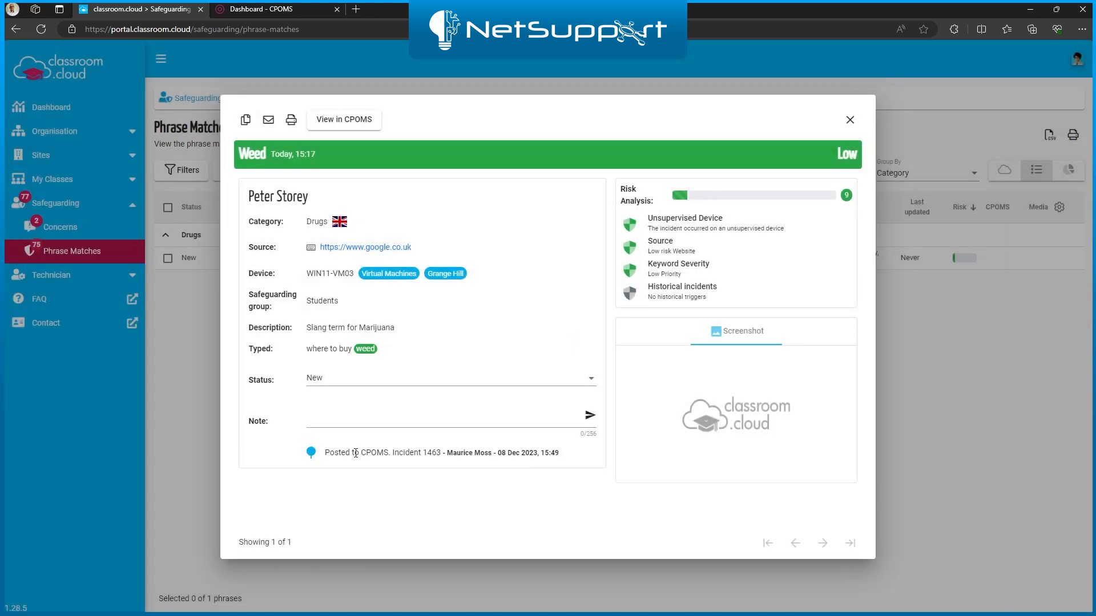
mouse_move(402, 481)
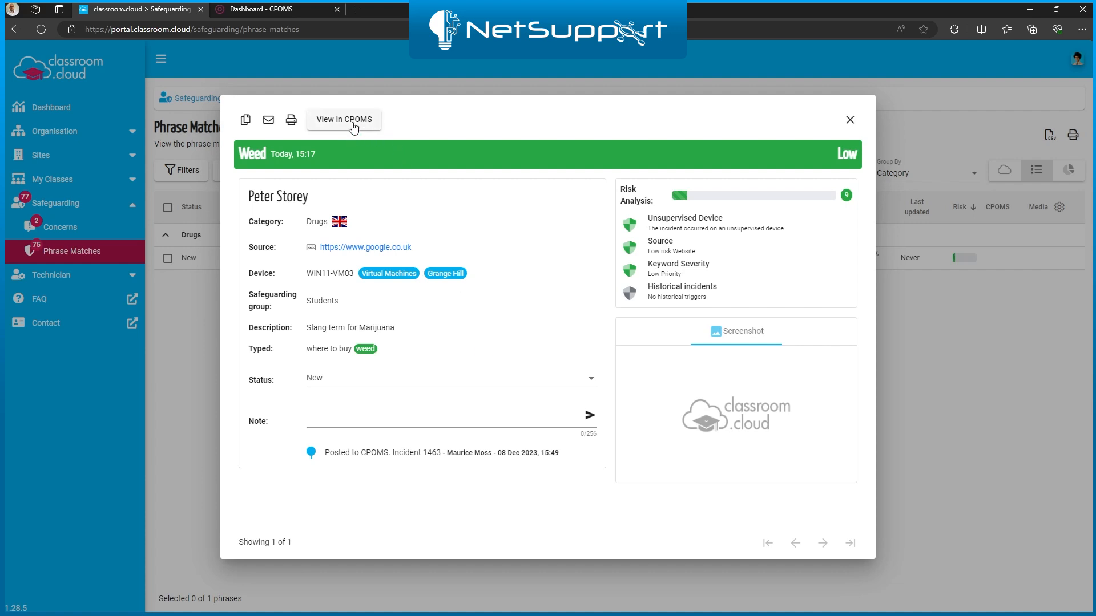
mouse_move(365, 138)
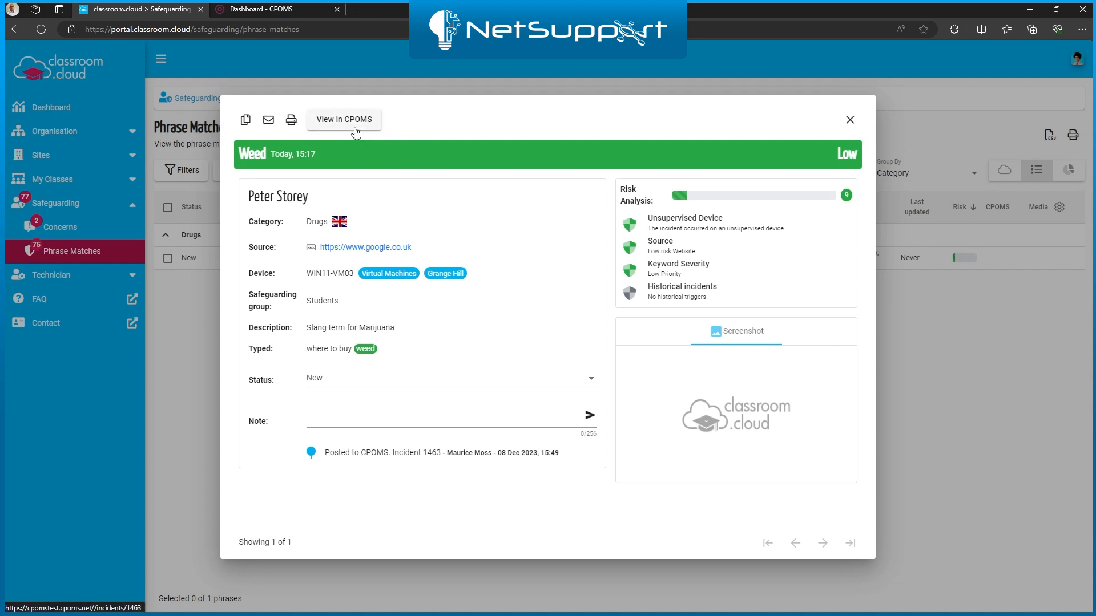
click(344, 119)
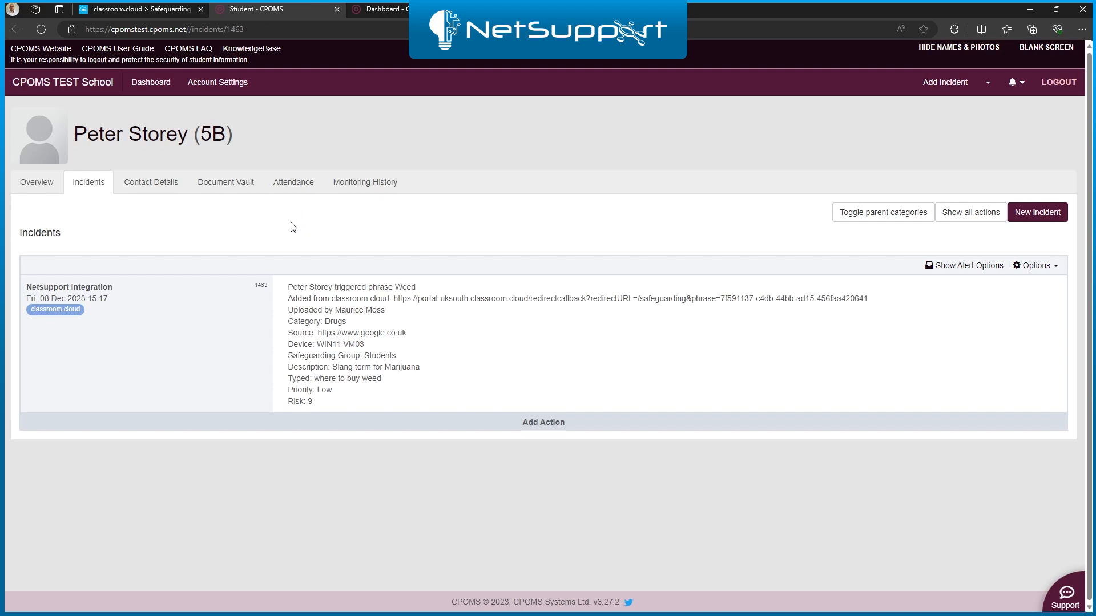
mouse_move(313, 271)
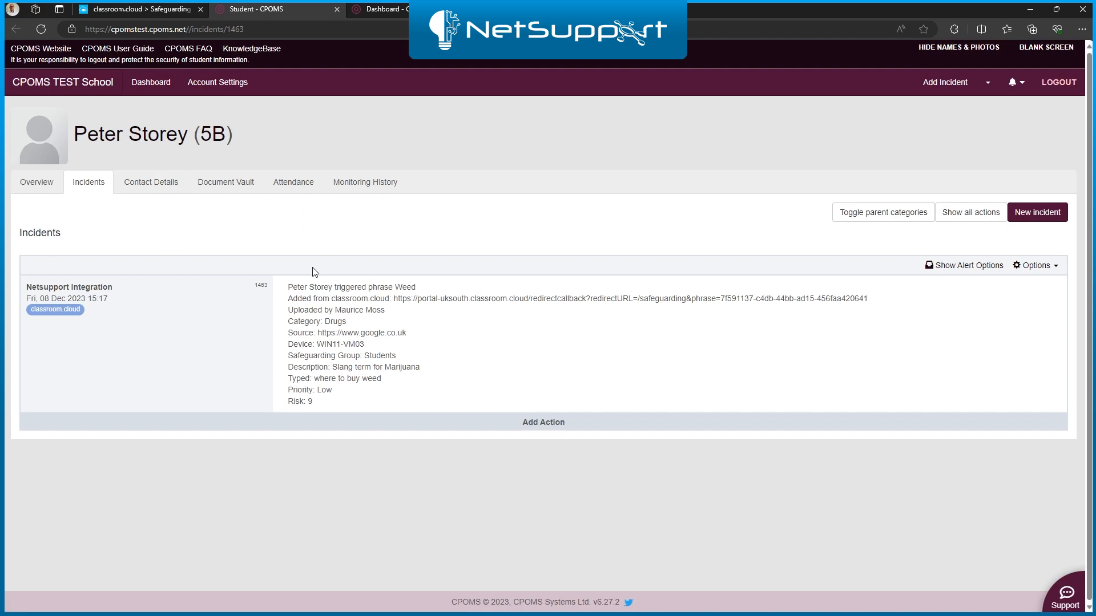
mouse_move(381, 392)
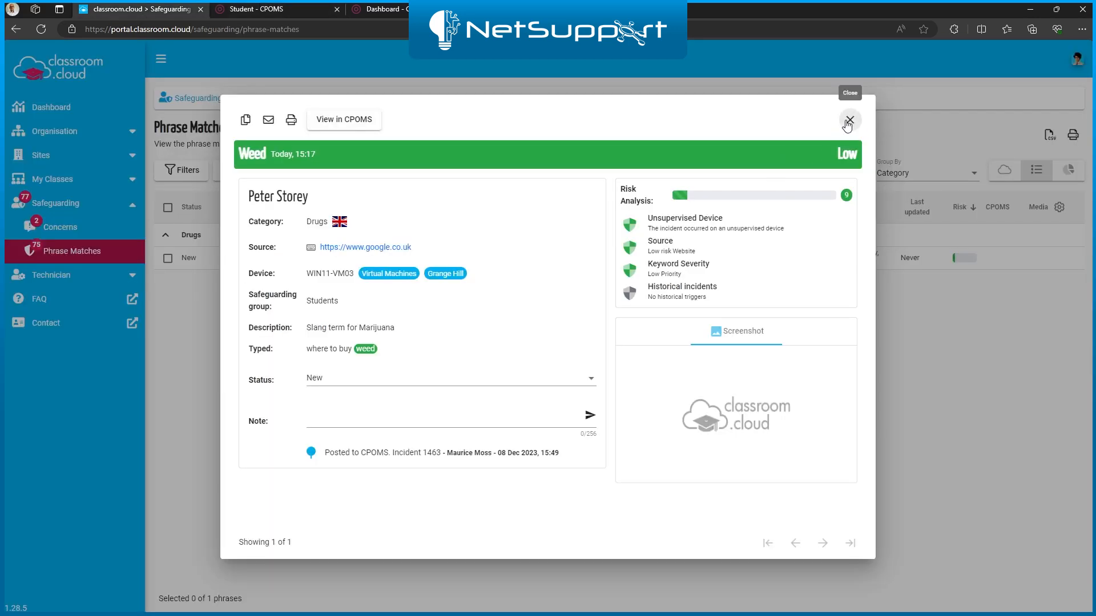
- Close the Weed phrase match details window
click(848, 119)
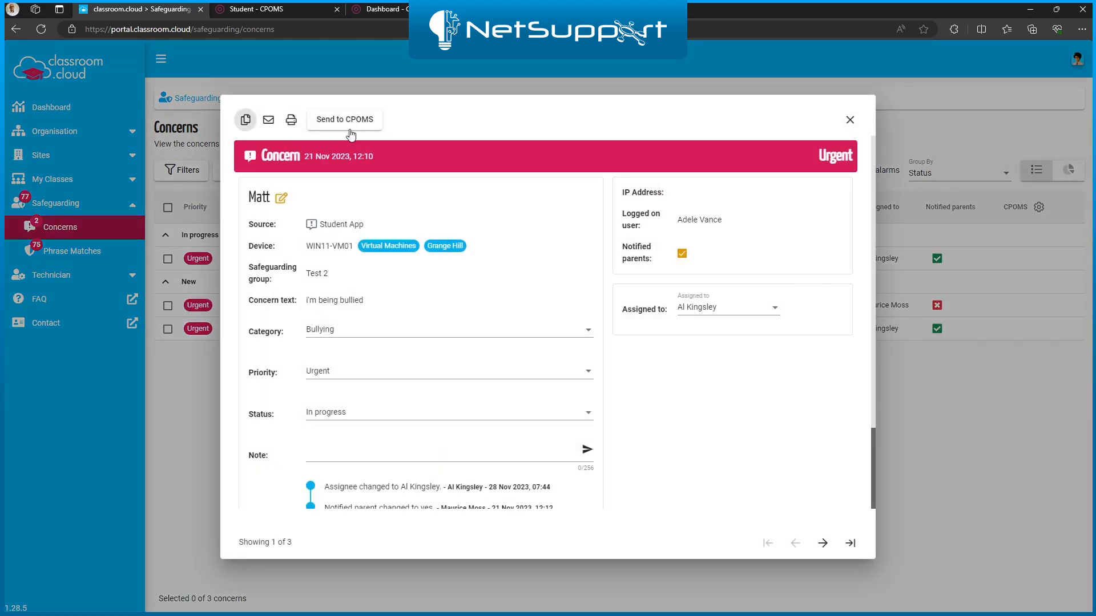
mouse_move(427, 136)
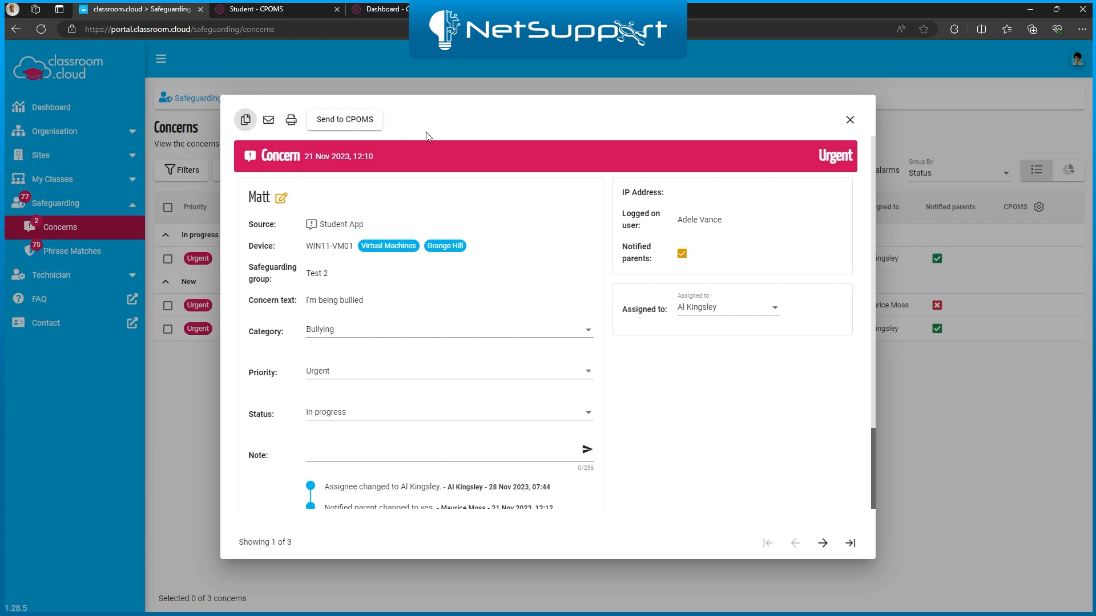